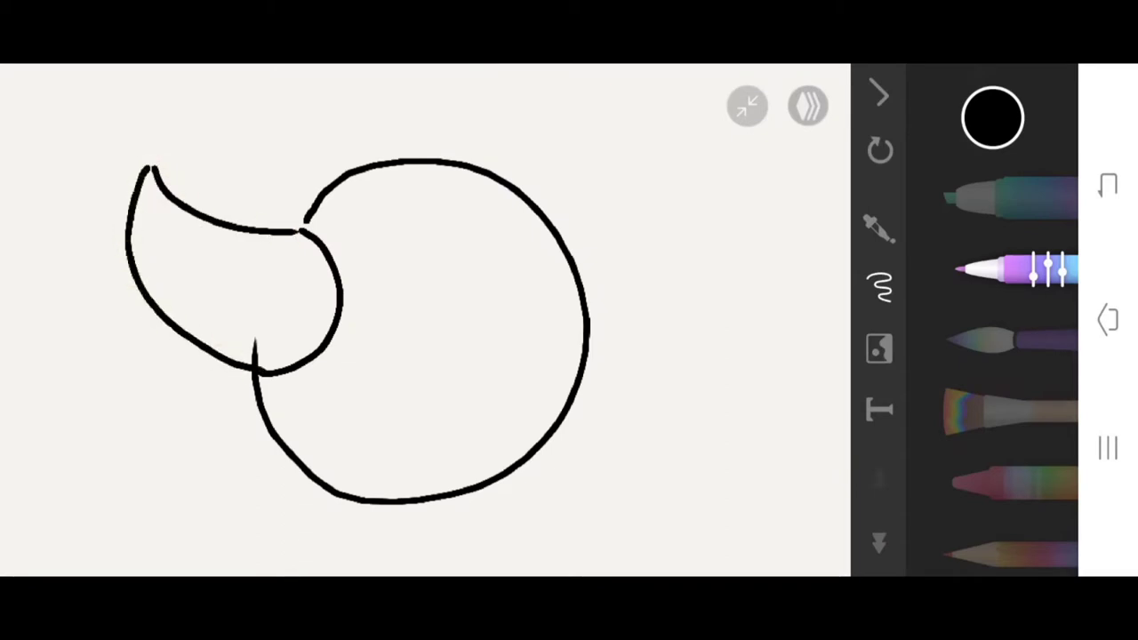
- Draw the duck's black outline: head, beak, eye, body, wing, tail and feet
drag(436, 240, 453, 324)
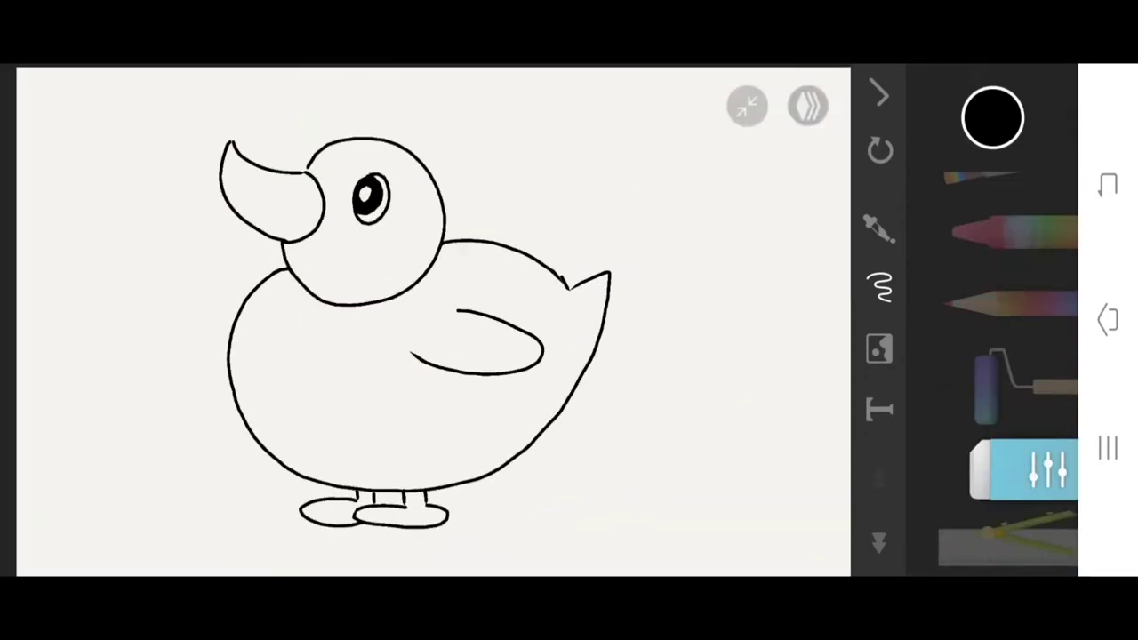
- Colour the head and body orange with light-orange highlight dots, leaving the beak white
click(992, 118)
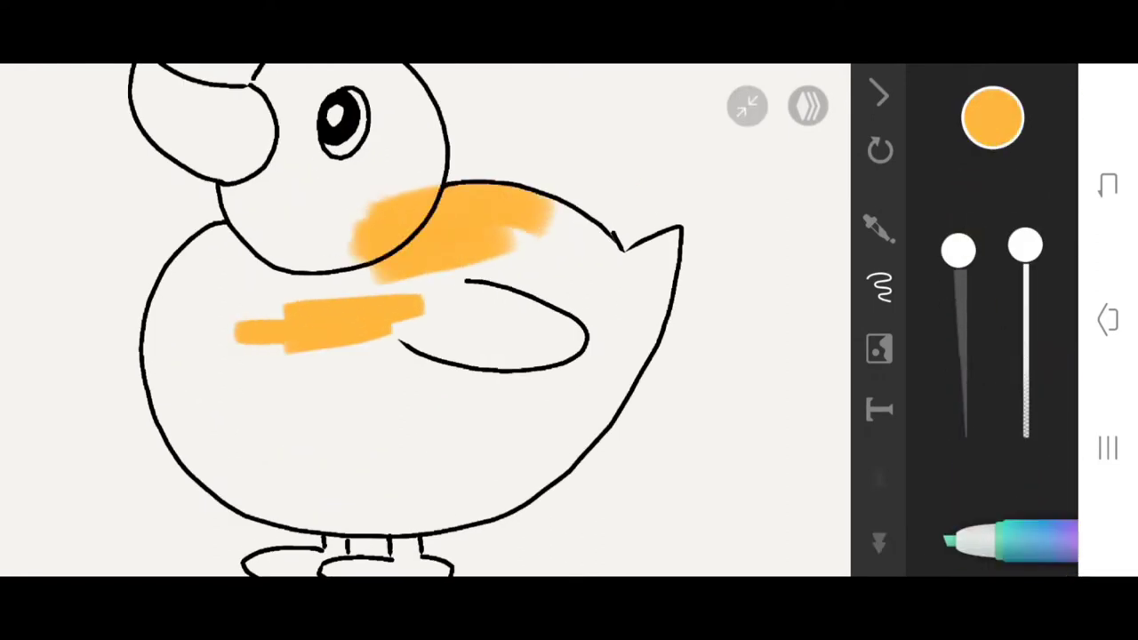
click(992, 117)
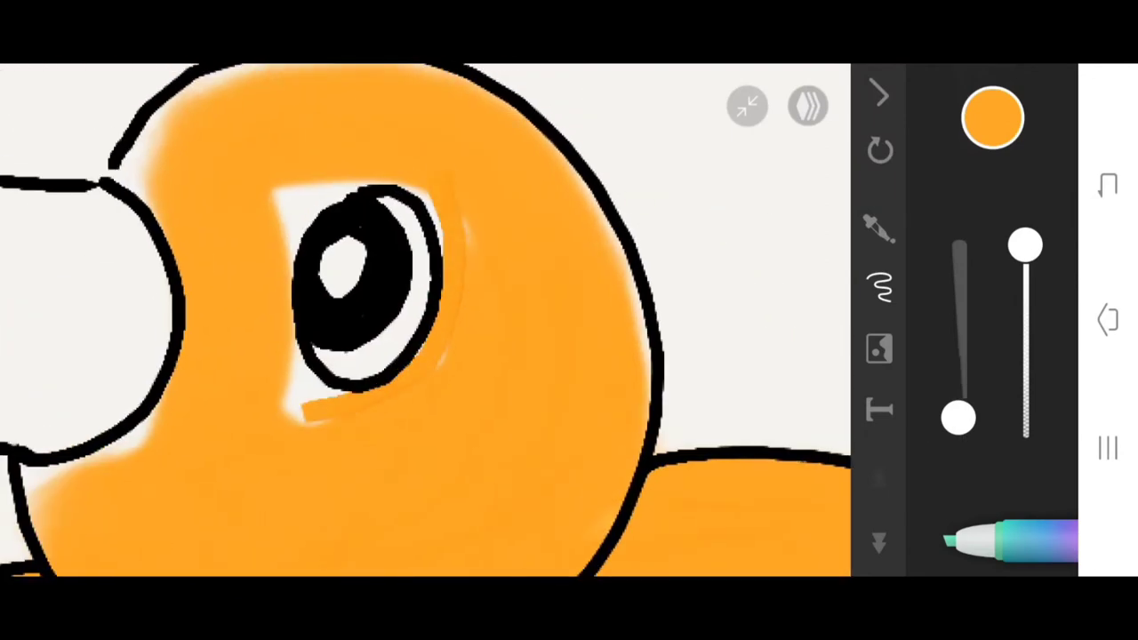
drag(959, 418, 959, 374)
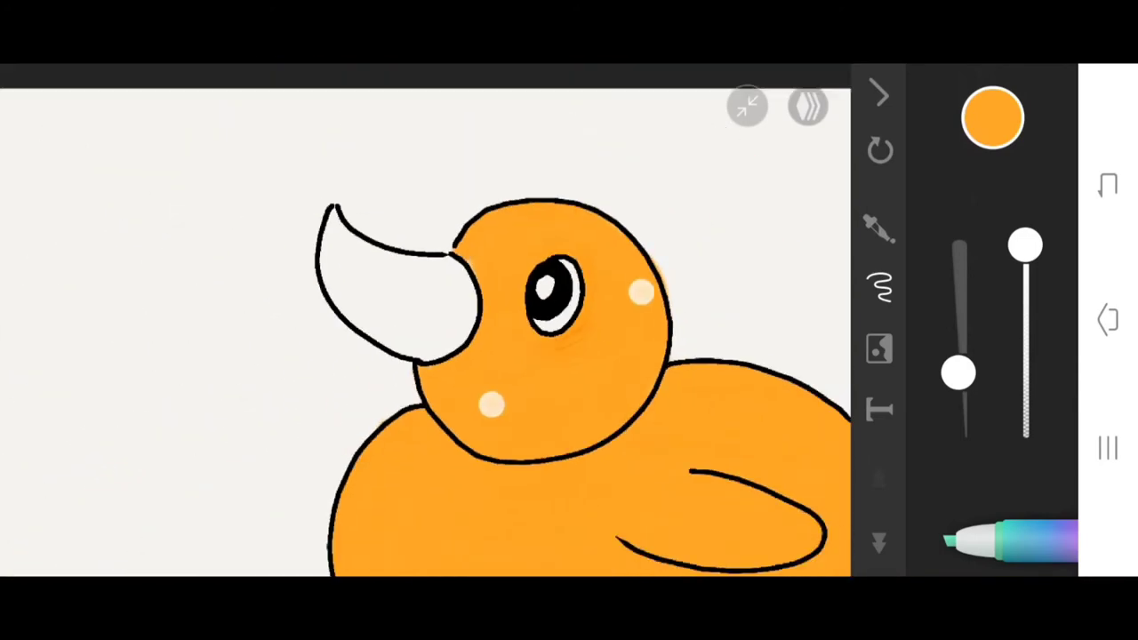
click(992, 118)
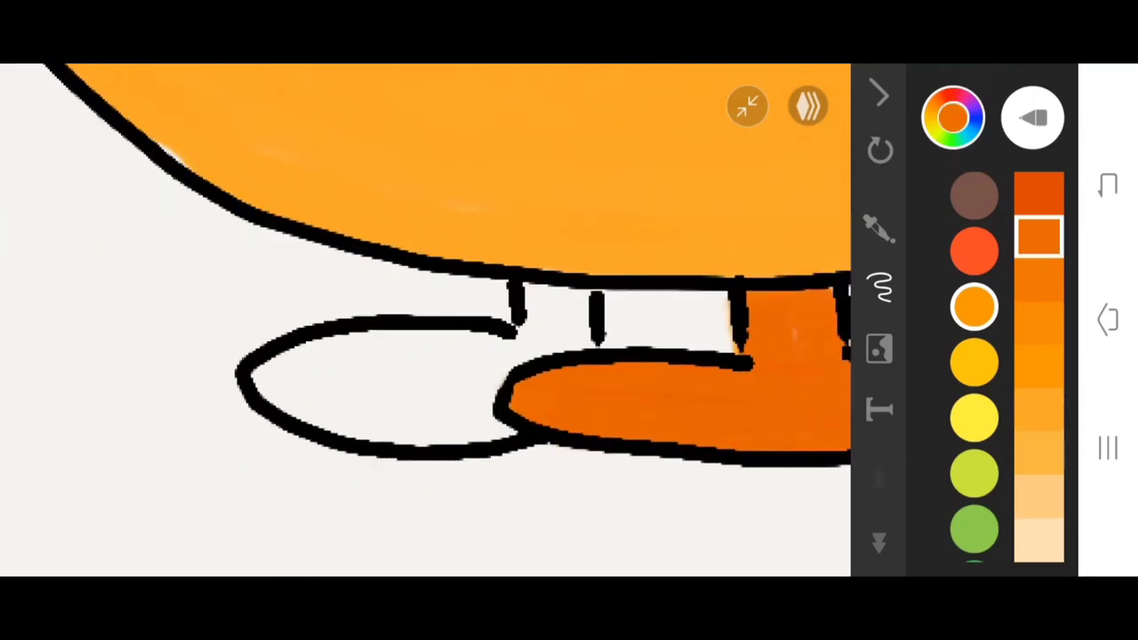
- Fill both feet with dark orange
click(374, 383)
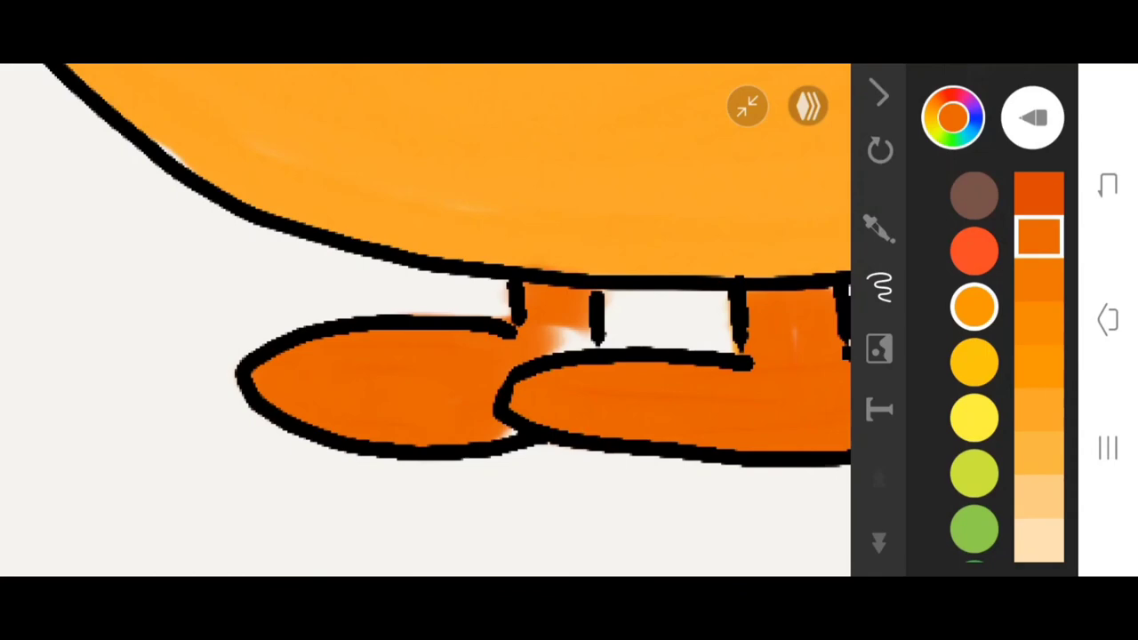